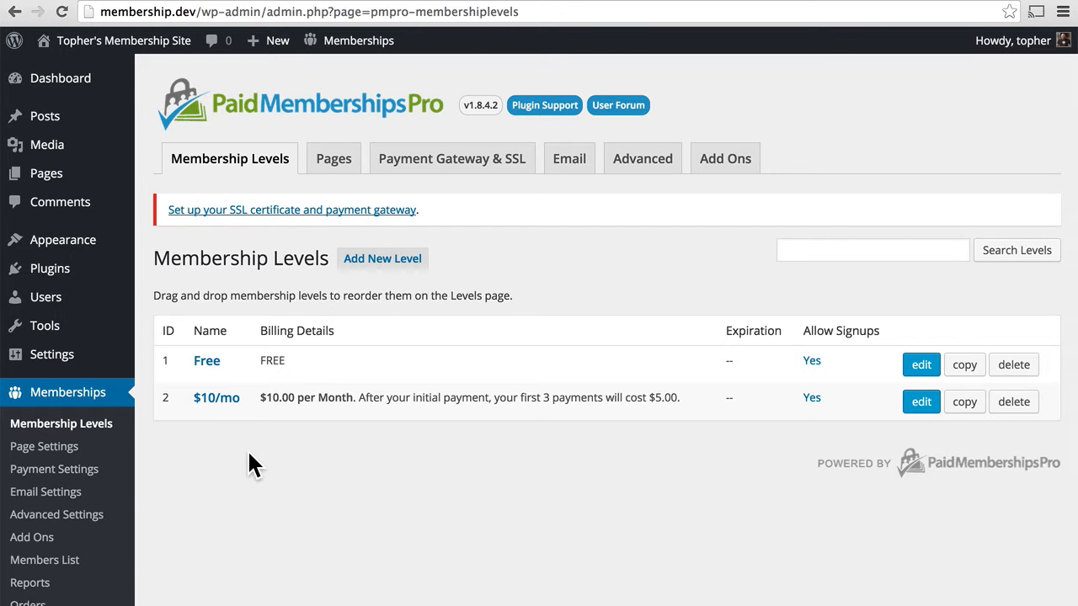
# Go to Memberships > Discount Codes, which lists no codes yet
pyautogui.scroll(-3)
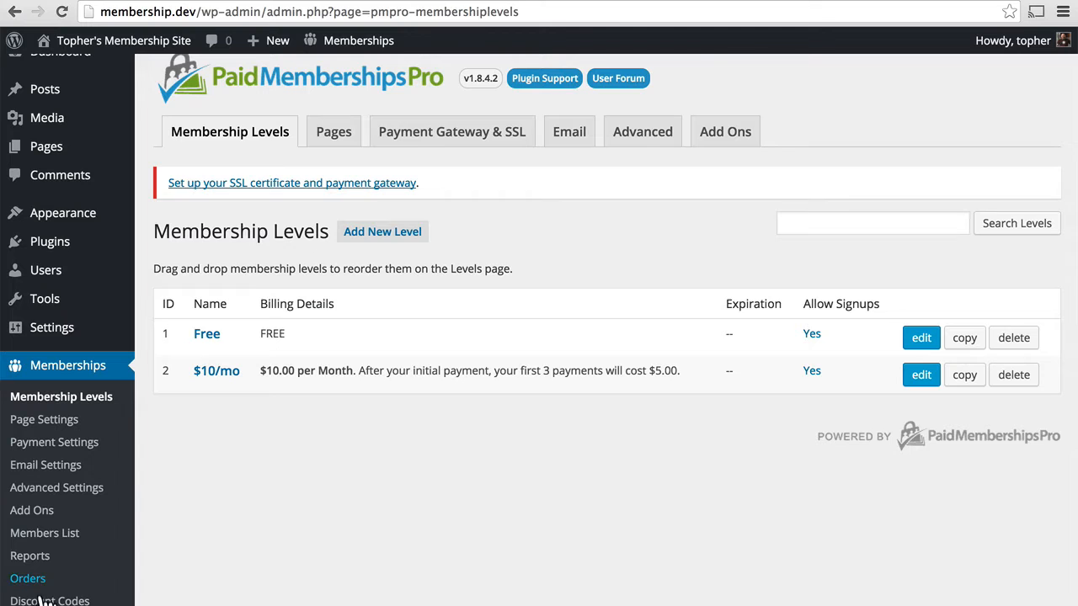
pyautogui.click(49, 600)
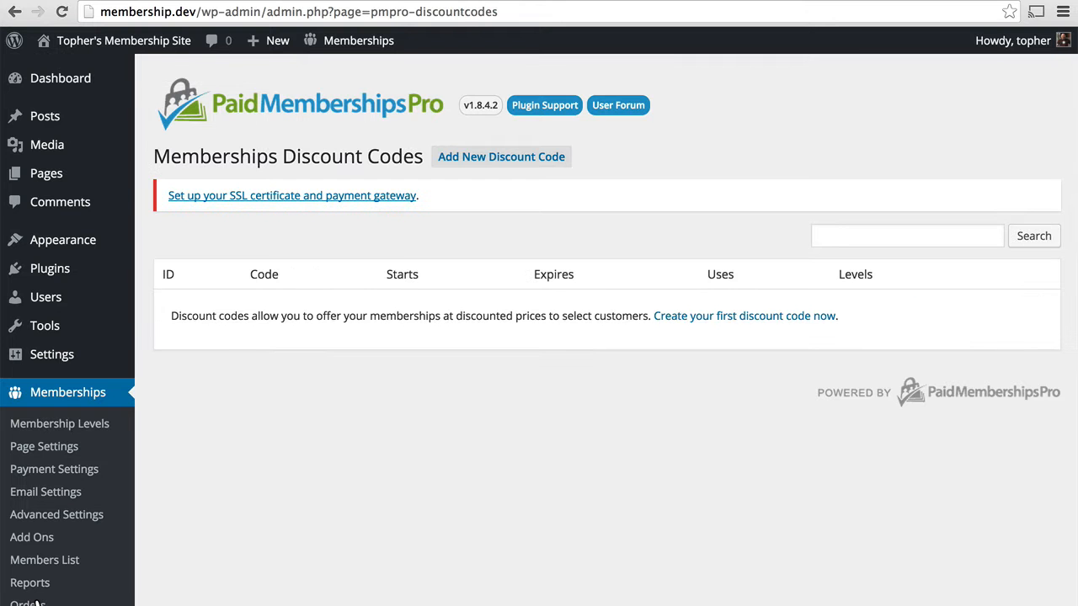
pyautogui.moveTo(668, 354)
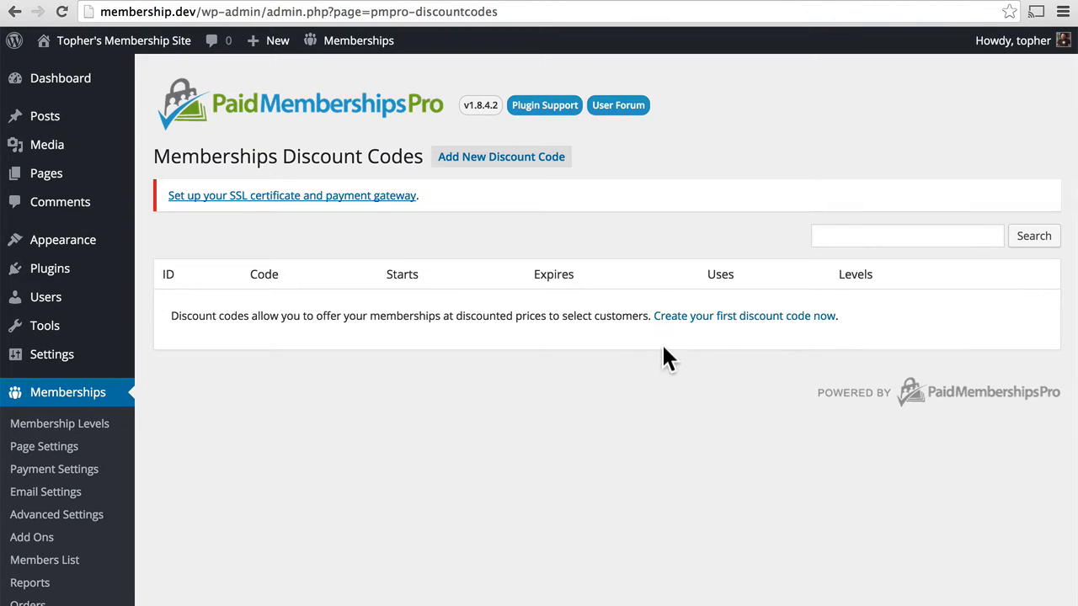
# Add a new discount code, name it RETURNING, and check the $10/mo level
pyautogui.click(500, 157)
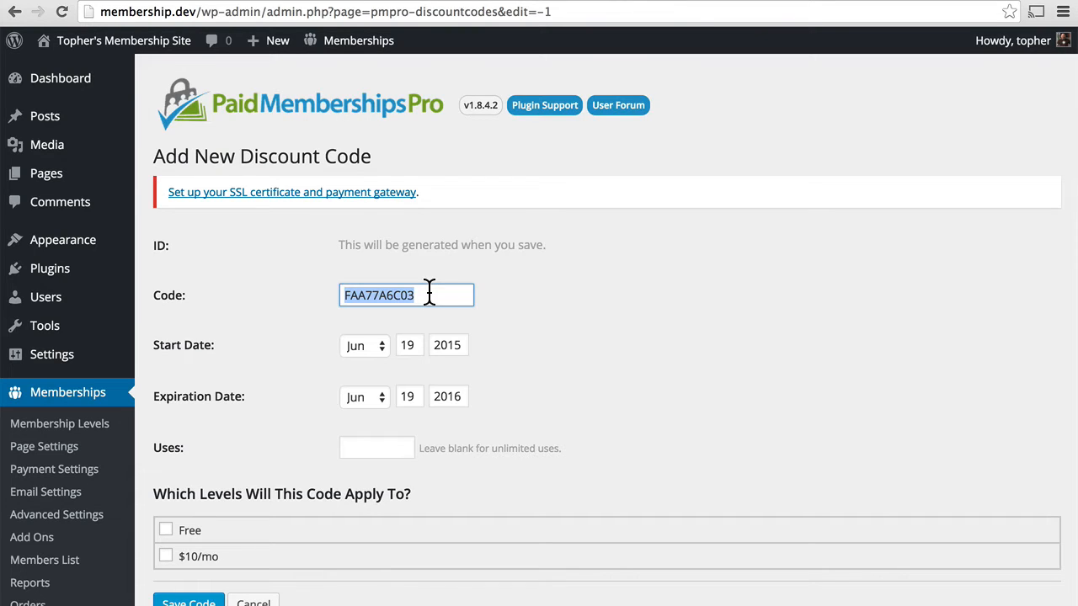
pyautogui.write('RET')
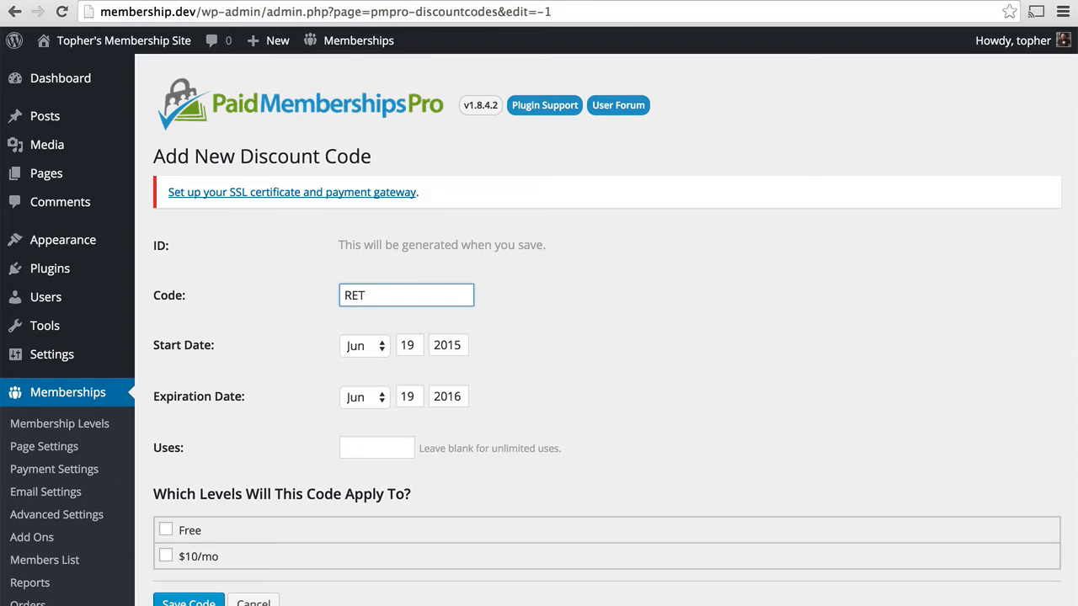
pyautogui.write('URNING')
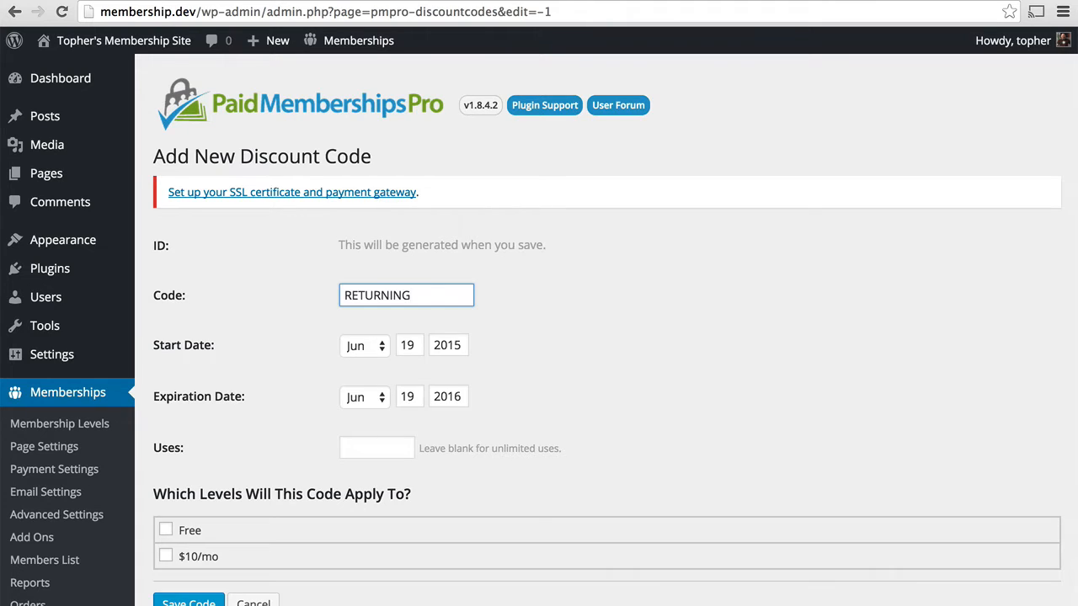
pyautogui.moveTo(380, 360)
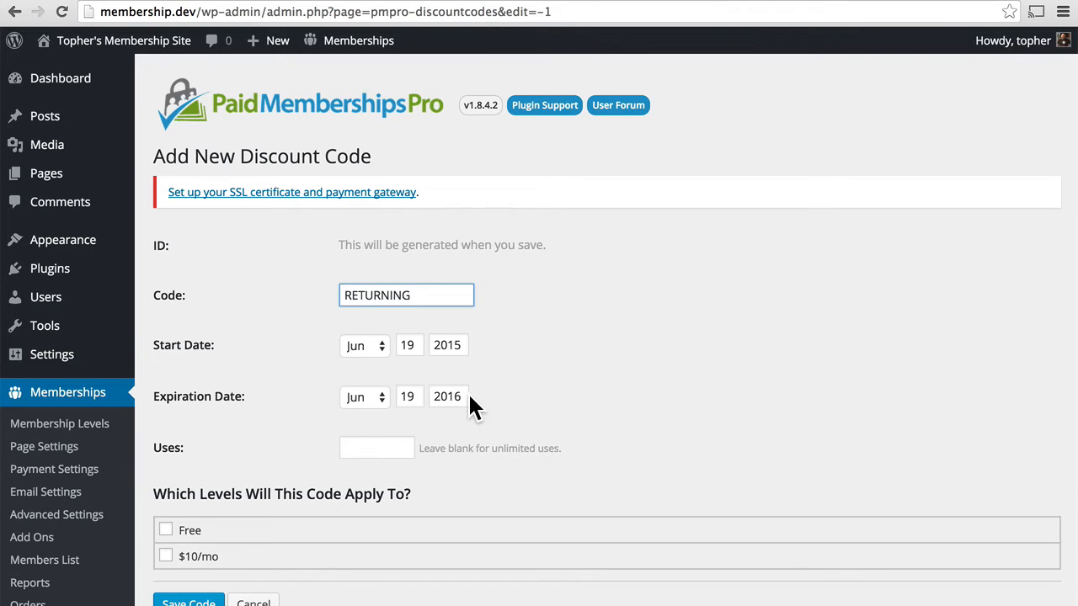
pyautogui.click(377, 448)
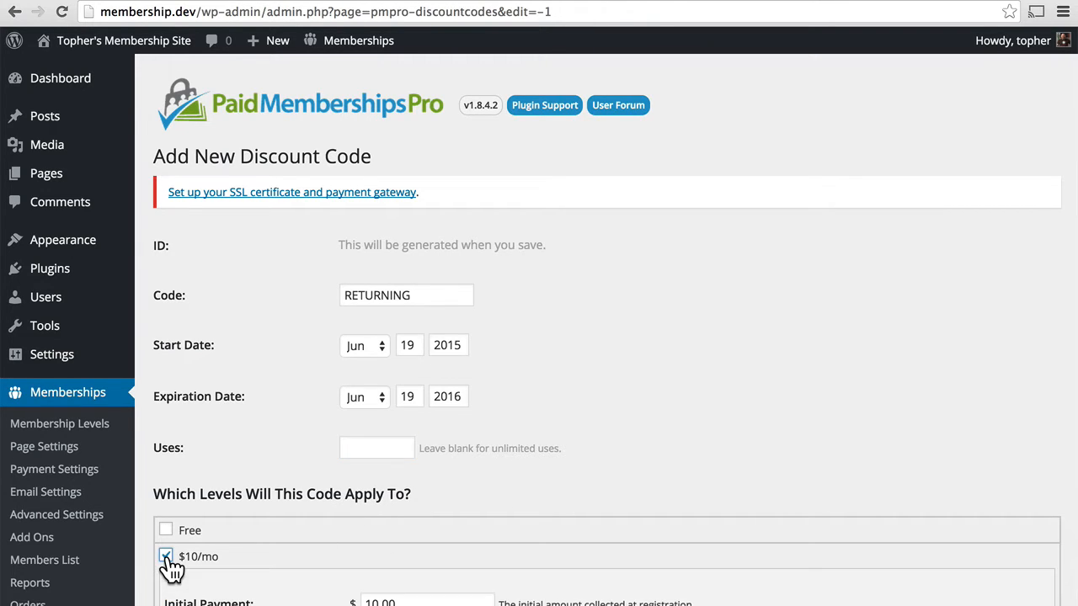
# Set a $0.00 trial for the first 3 payments, leave expiration off, and save RETURNING
pyautogui.scroll(-3)
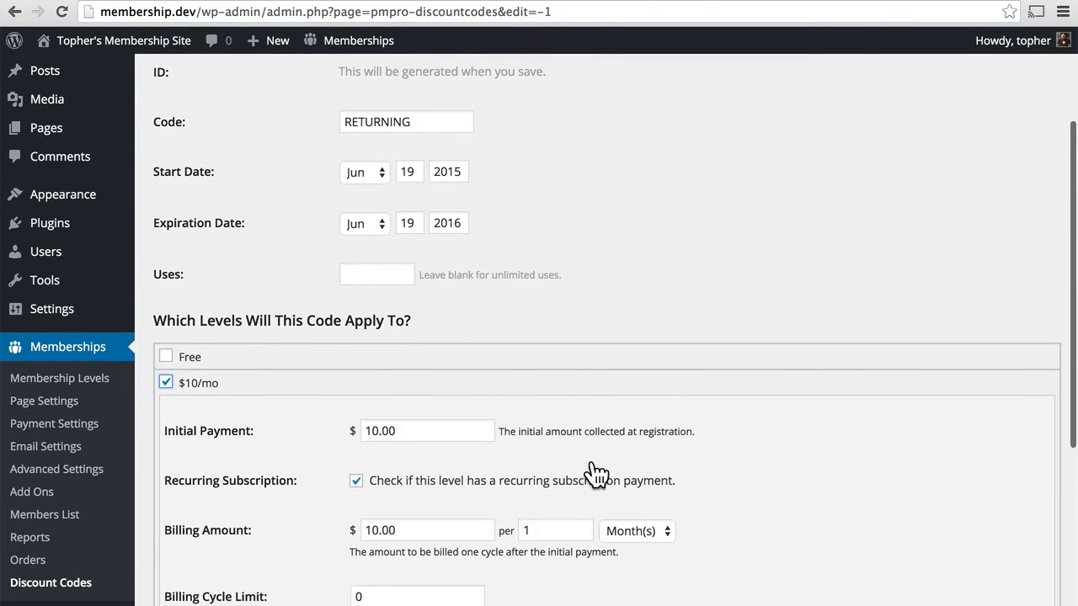
pyautogui.scroll(-3)
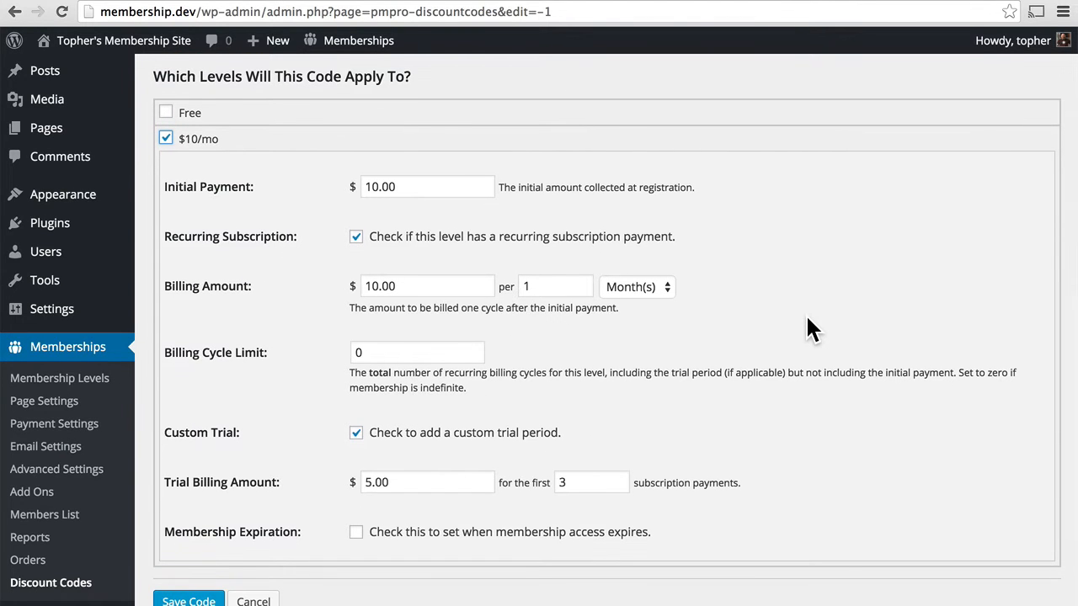
pyautogui.moveTo(443, 215)
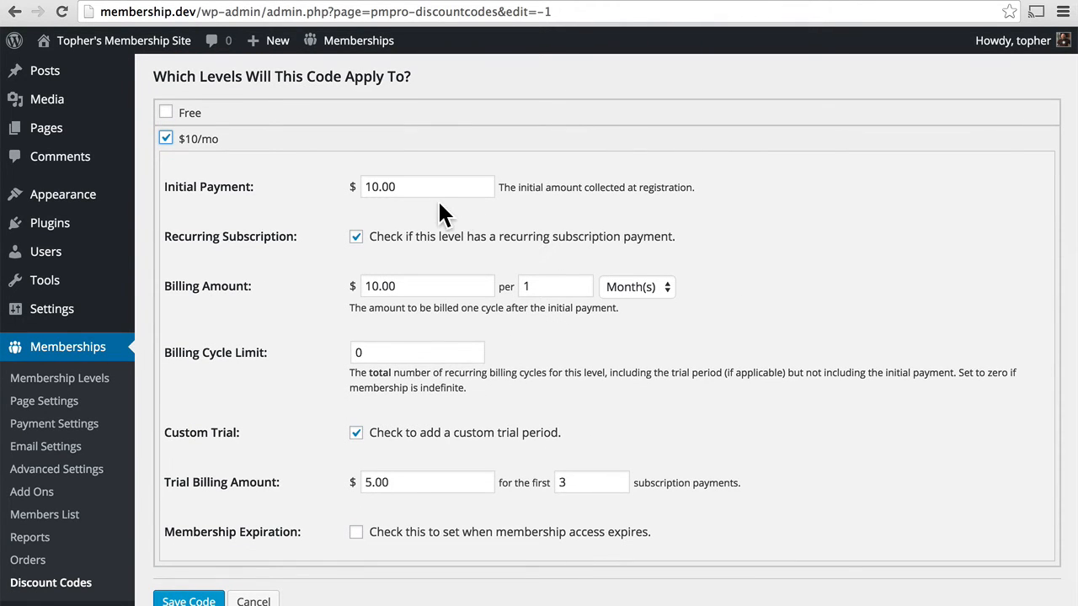
pyautogui.moveTo(598, 214)
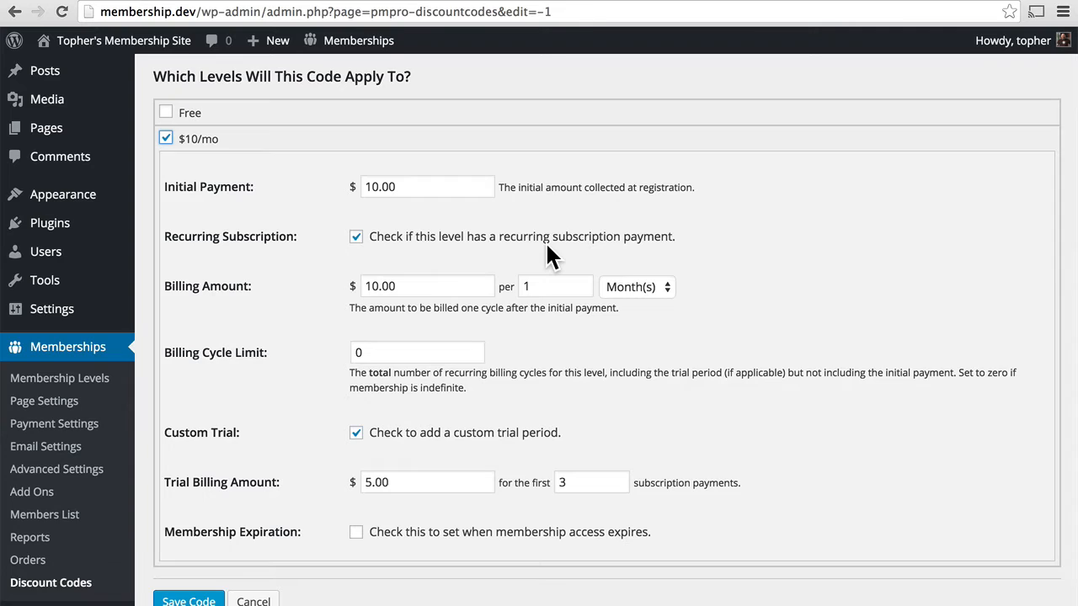
pyautogui.moveTo(519, 259)
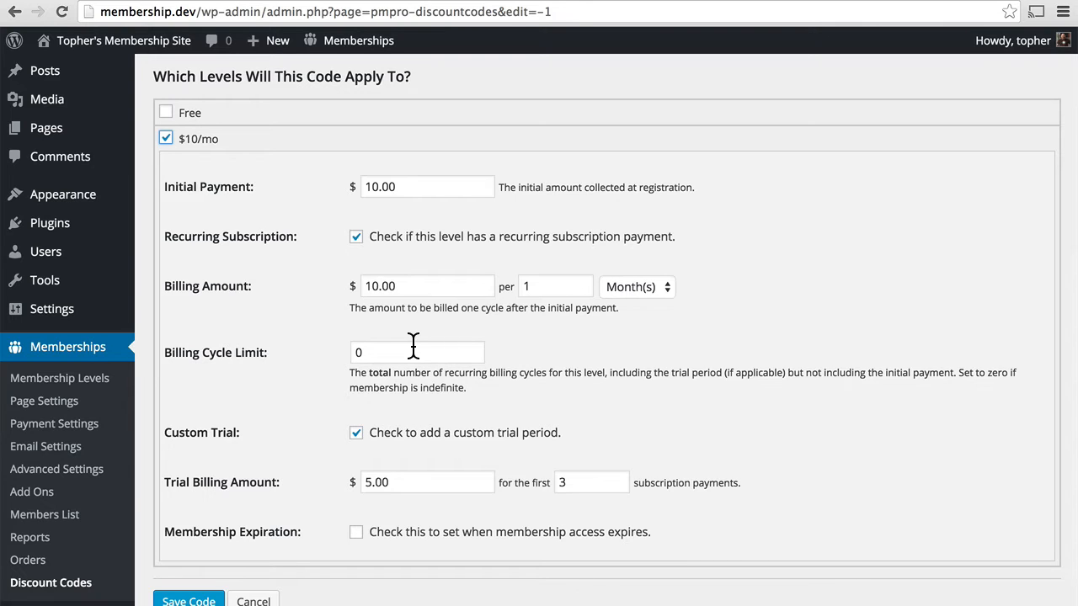
pyautogui.moveTo(445, 457)
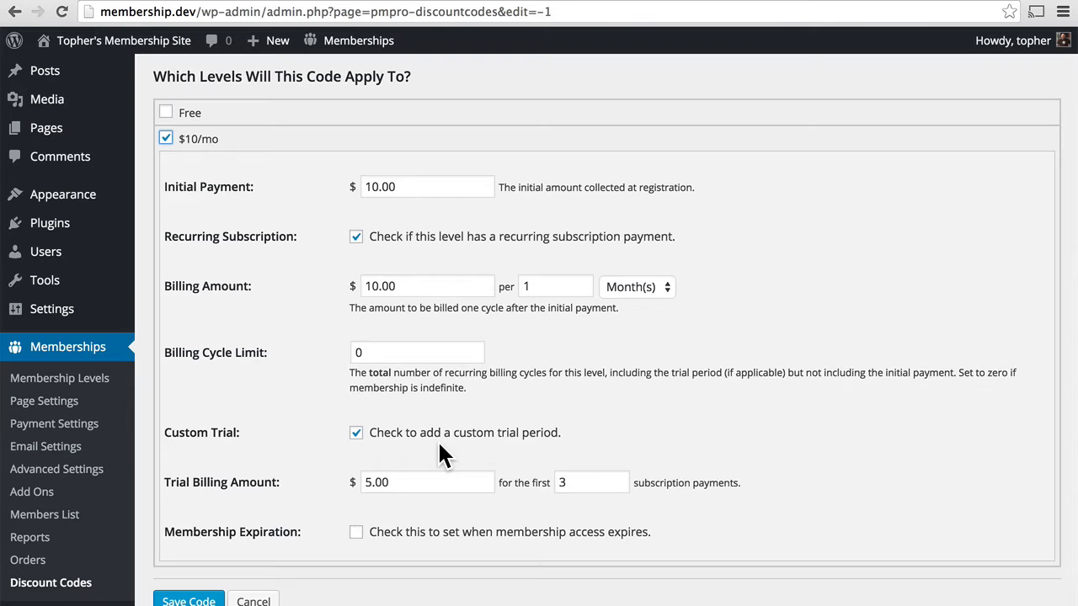
pyautogui.moveTo(394, 509)
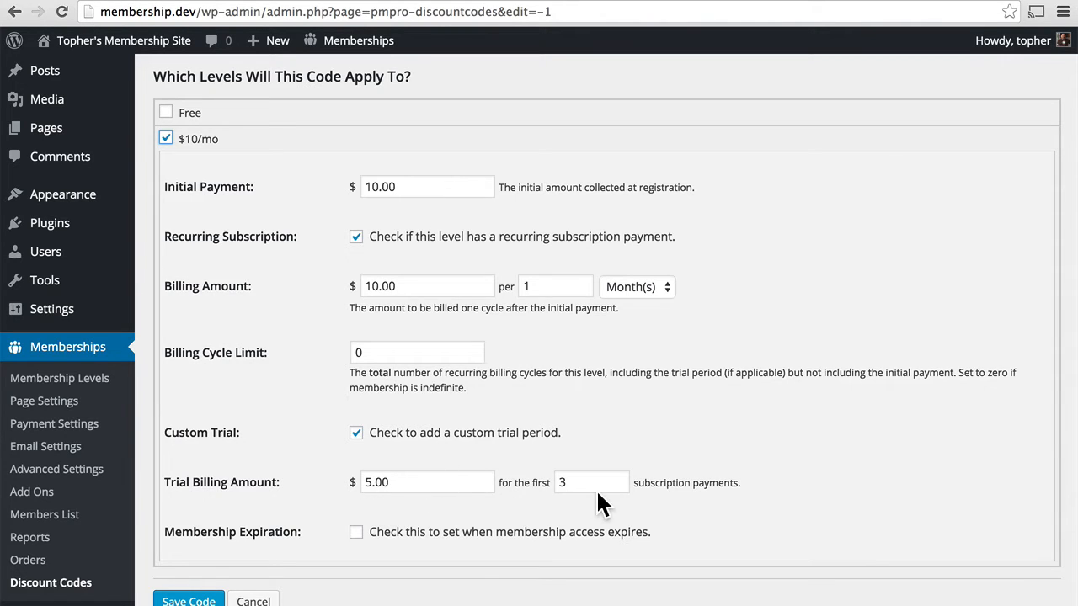
pyautogui.scroll(-3)
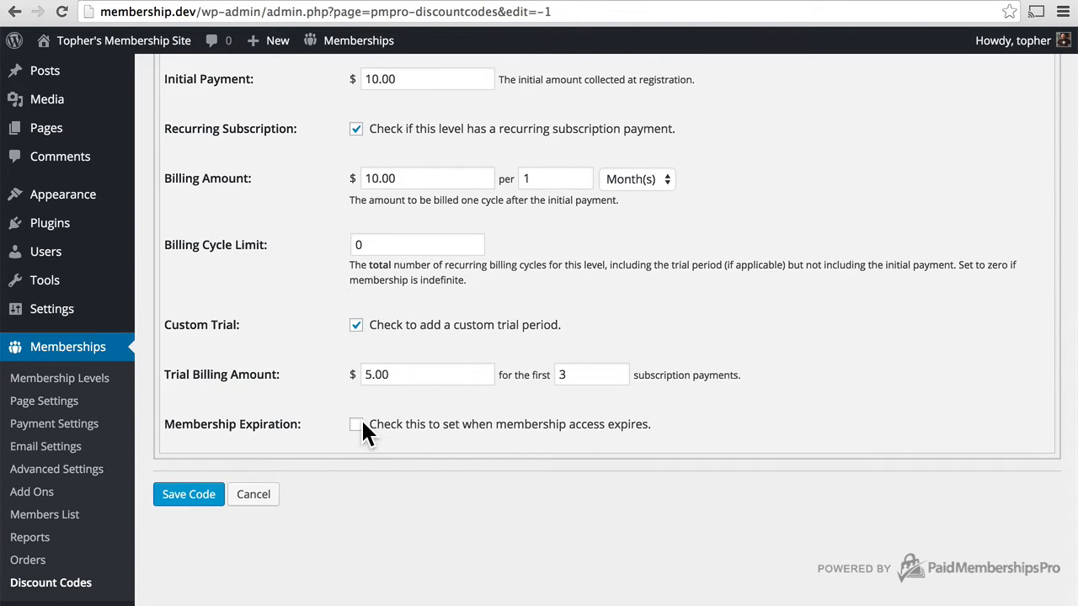
pyautogui.click(358, 424)
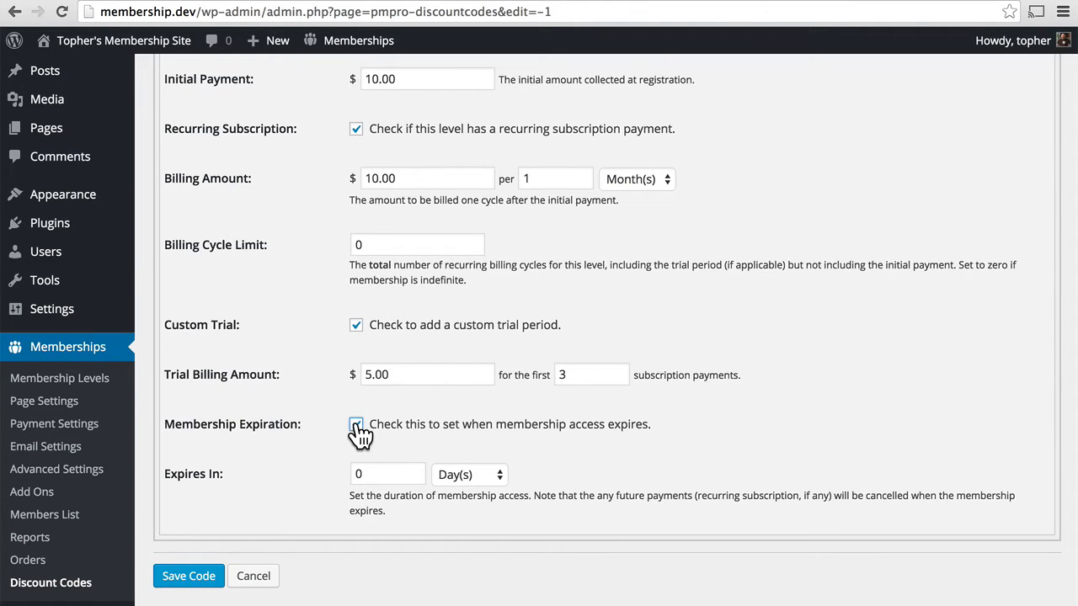
pyautogui.click(356, 425)
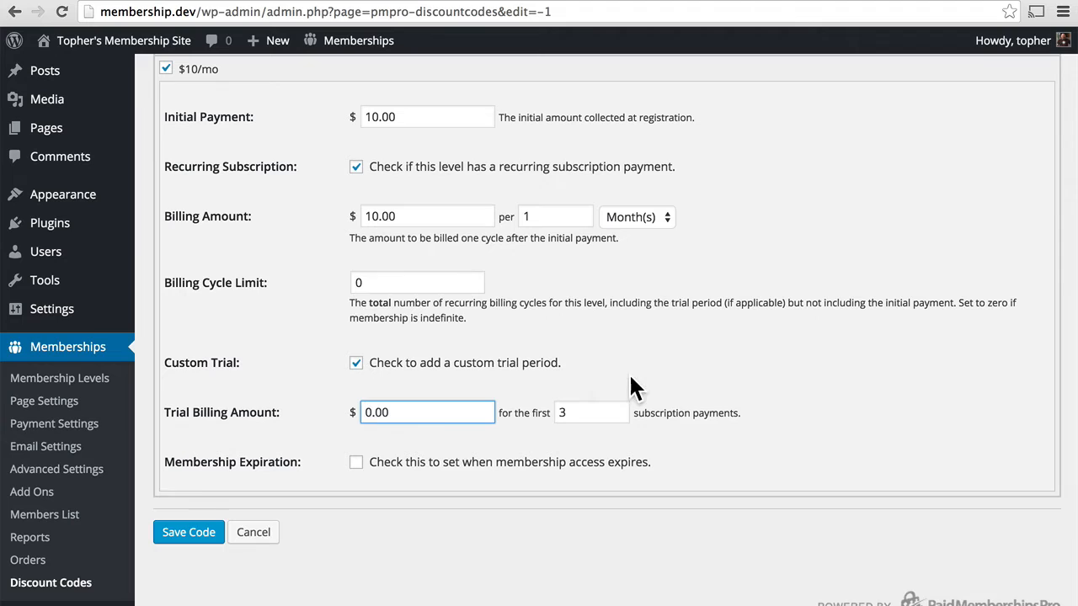
pyautogui.moveTo(724, 401)
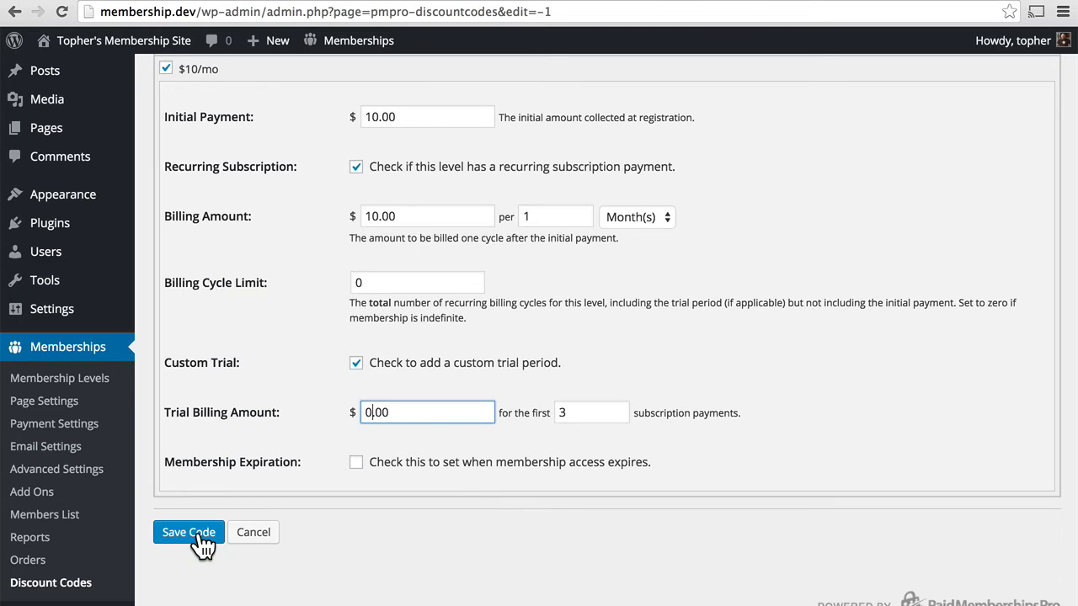
pyautogui.click(189, 533)
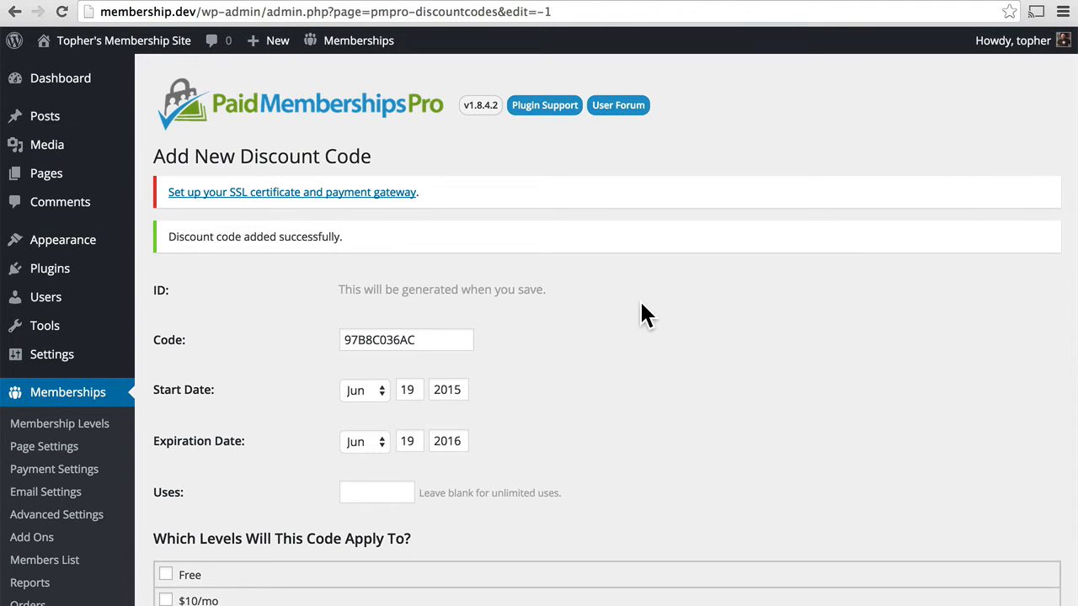
# Review the discount codes list showing RETURNING for $10/mo, 0 of unlimited uses
pyautogui.scroll(-3)
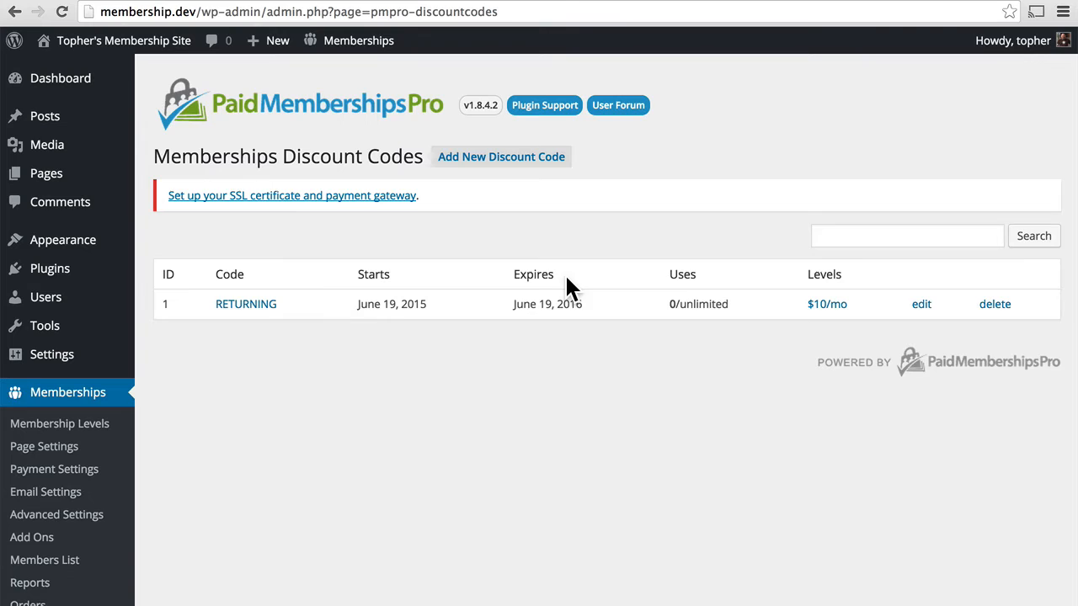
pyautogui.moveTo(300, 317)
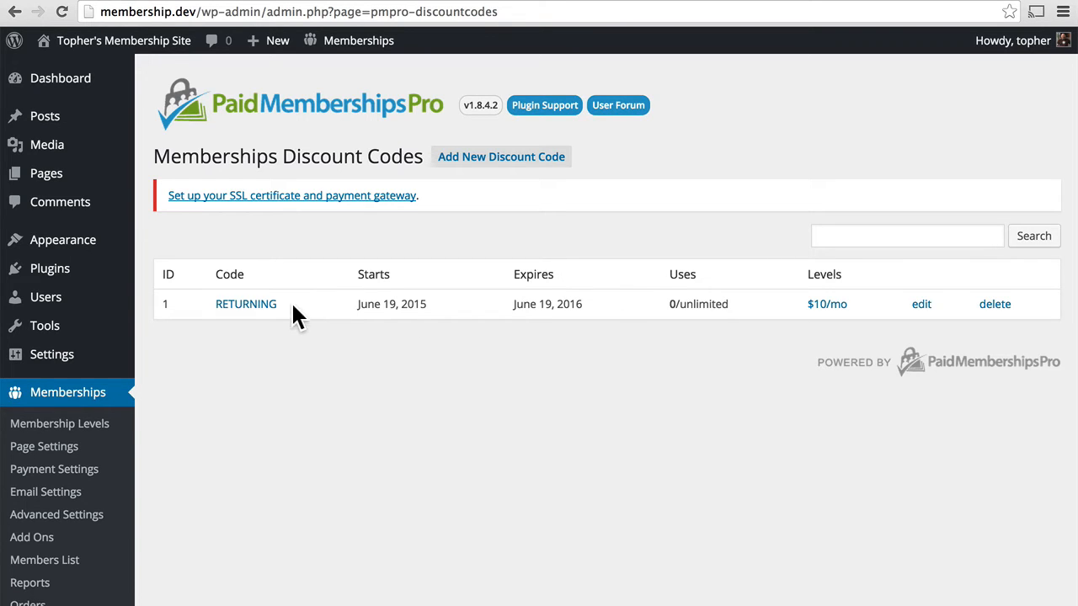
pyautogui.moveTo(347, 398)
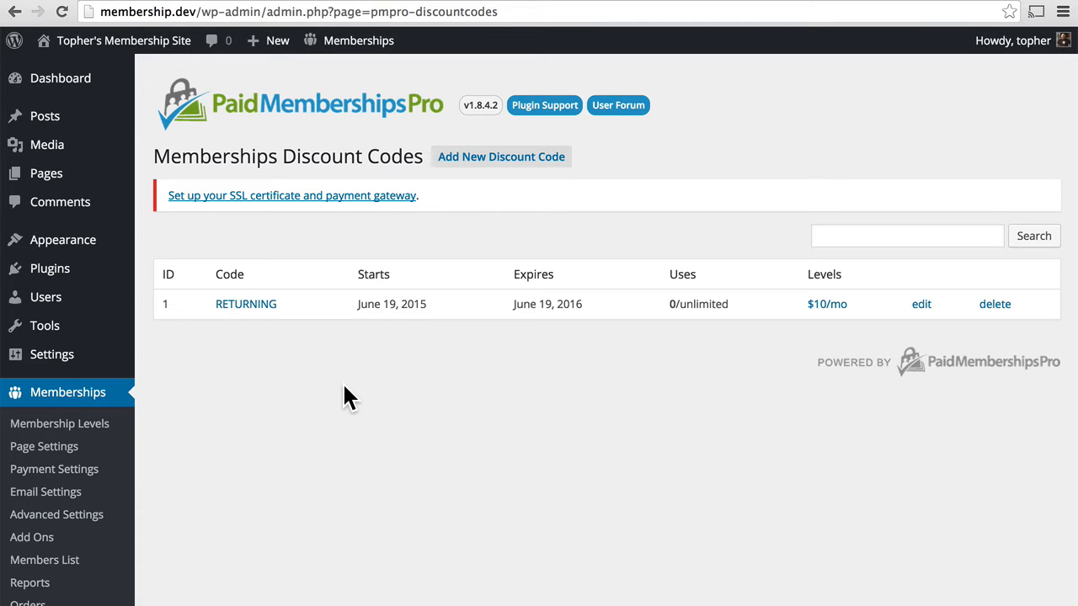
# Expire David Penguin's $10/mo membership on June 18, 2015 and update the user
pyautogui.click(45, 561)
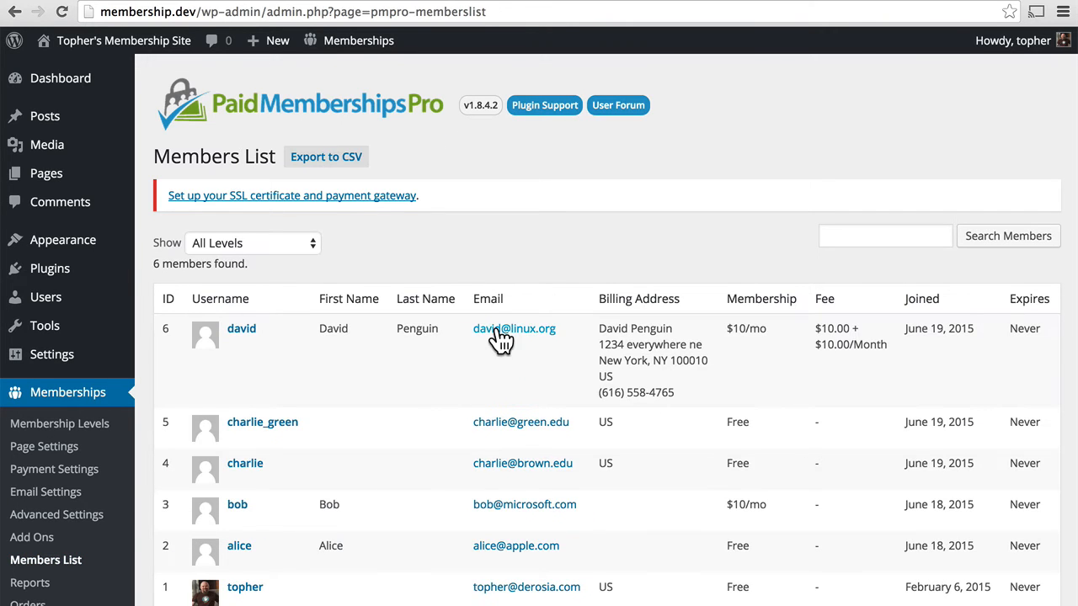
pyautogui.scroll(-3)
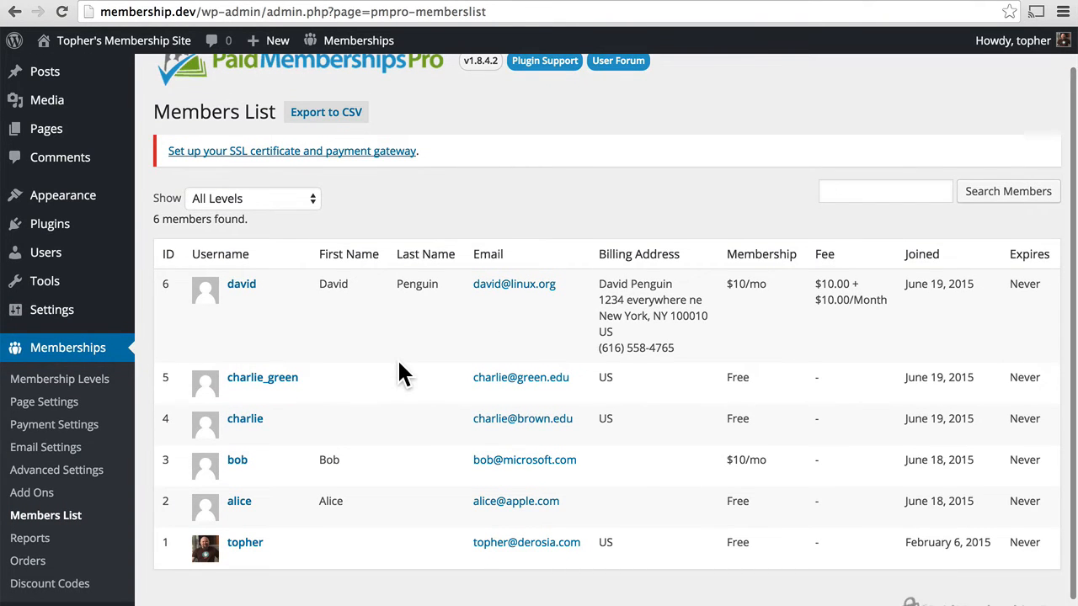
pyautogui.moveTo(364, 317)
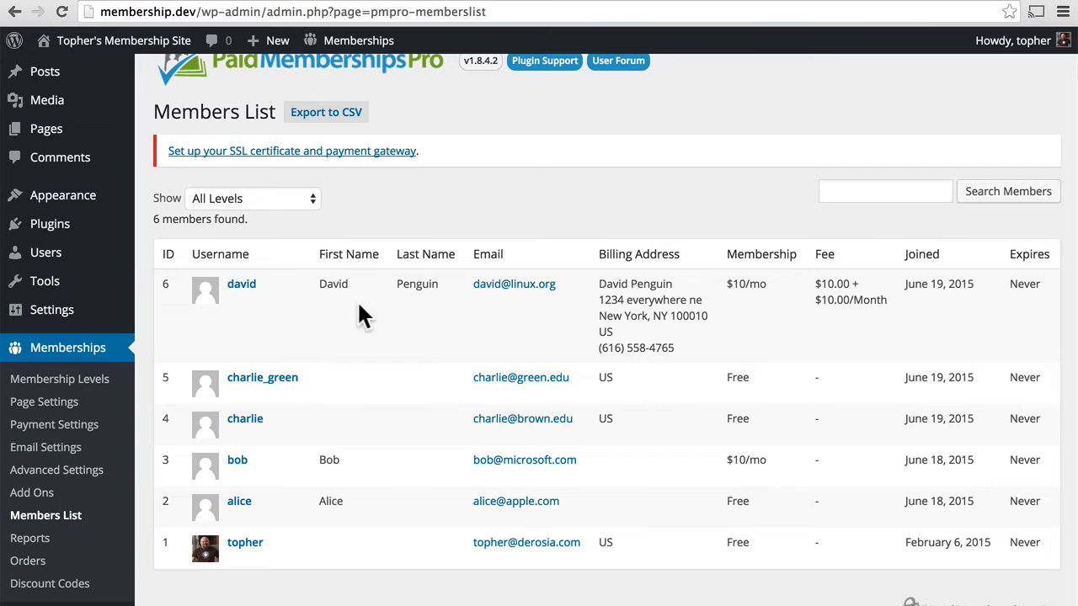
pyautogui.click(243, 283)
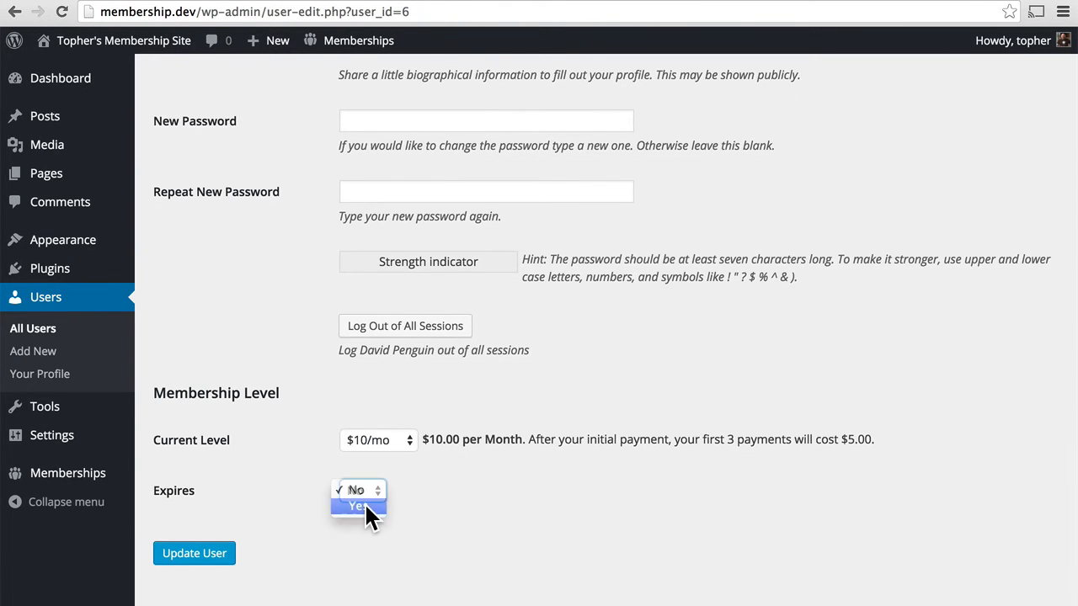
pyautogui.click(357, 508)
pyautogui.write('1')
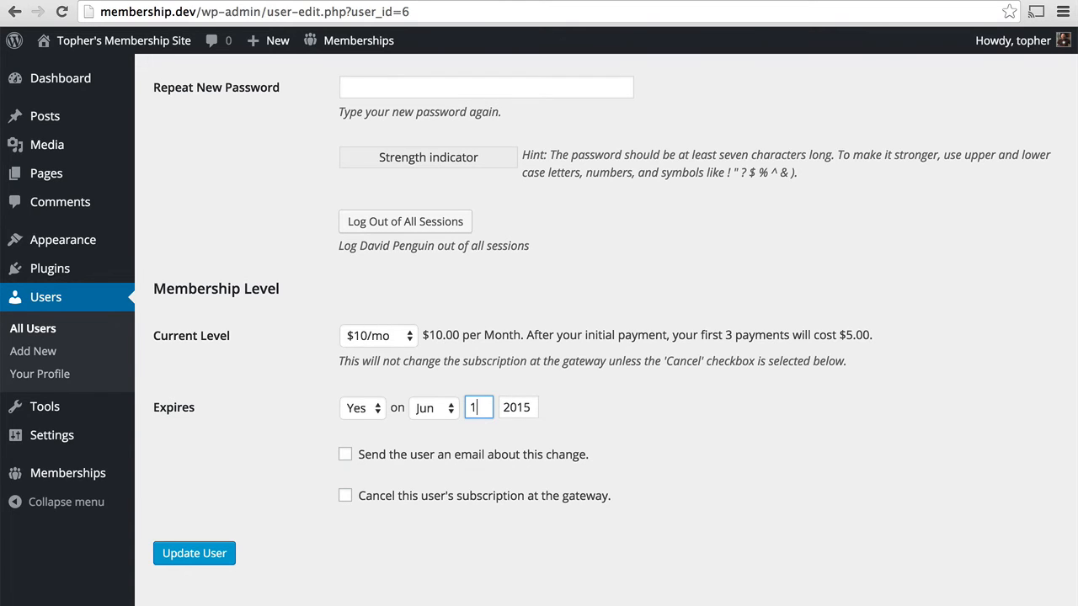
pyautogui.write('8')
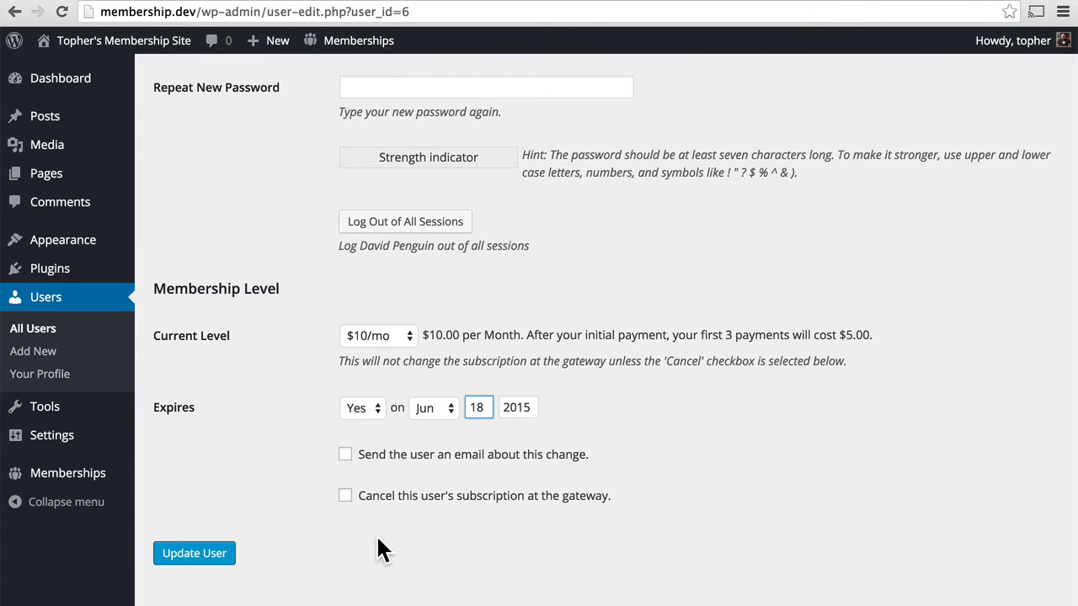
pyautogui.click(194, 552)
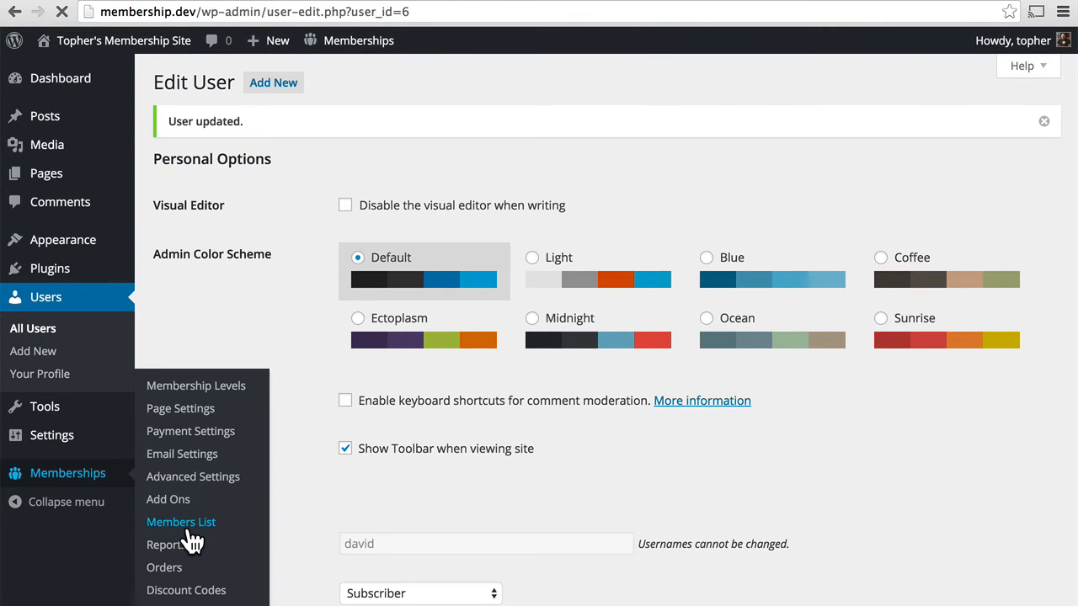
# Return to the discount codes list showing RETURNING valid June 19, 2015 to June 19, 2016
pyautogui.click(180, 522)
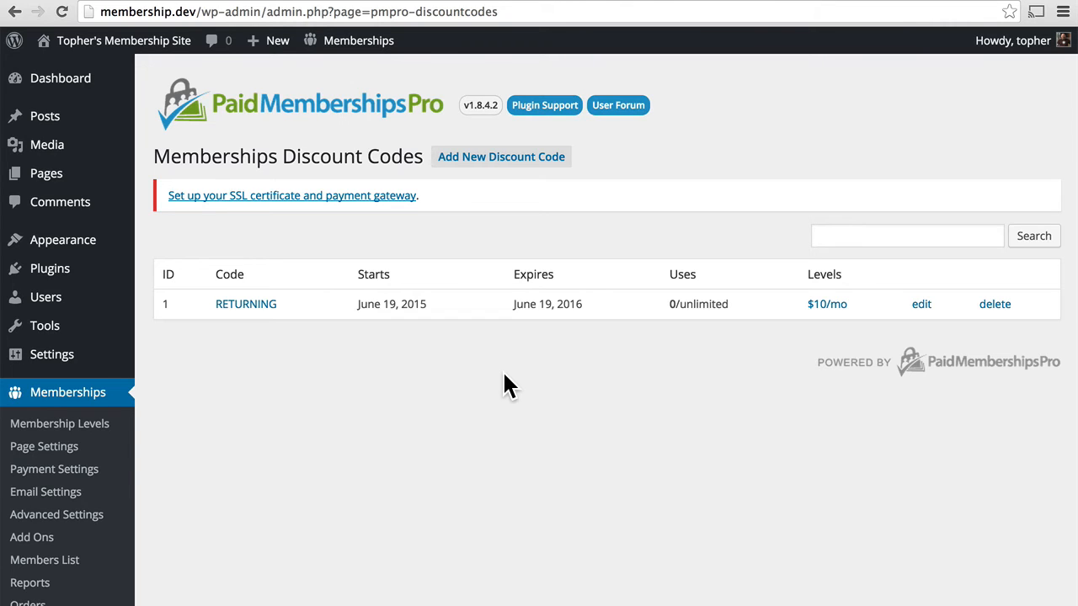
pyautogui.moveTo(266, 311)
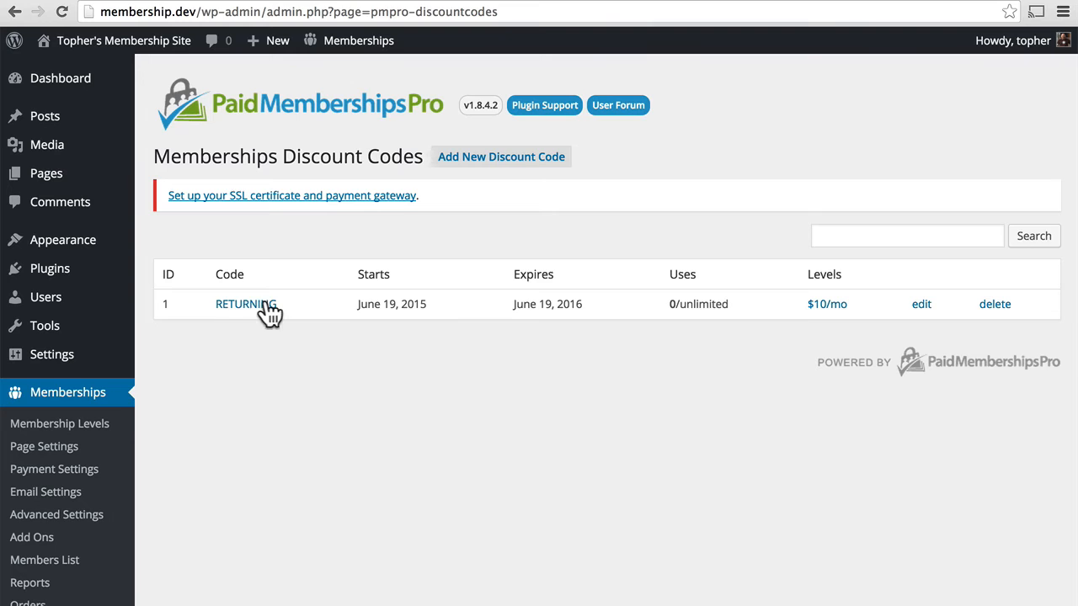
pyautogui.moveTo(347, 388)
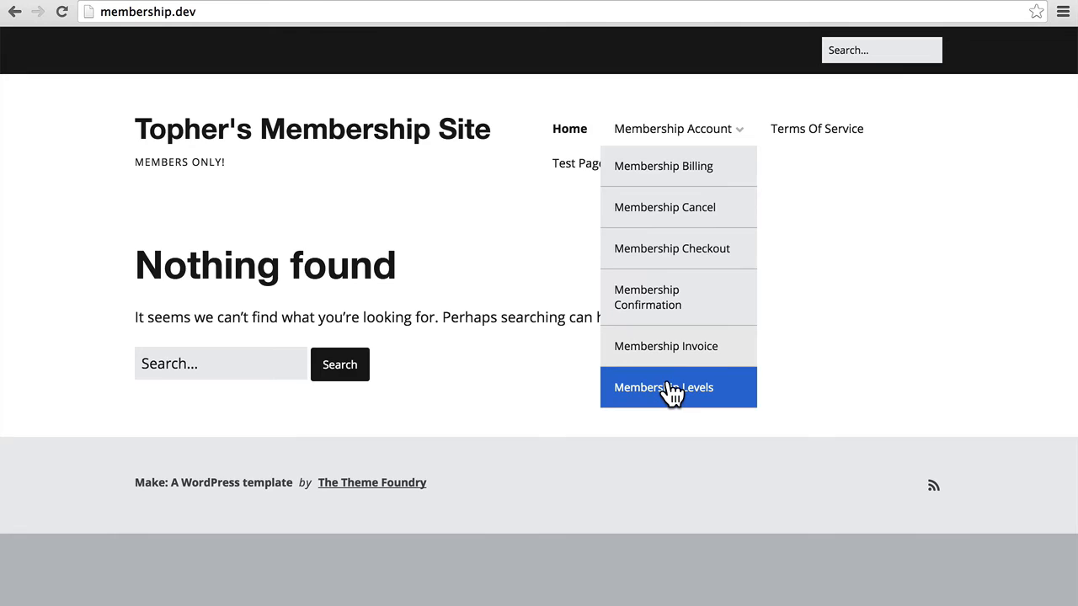
# From Membership Levels, select the $10/mo level to reach its checkout page
pyautogui.click(677, 388)
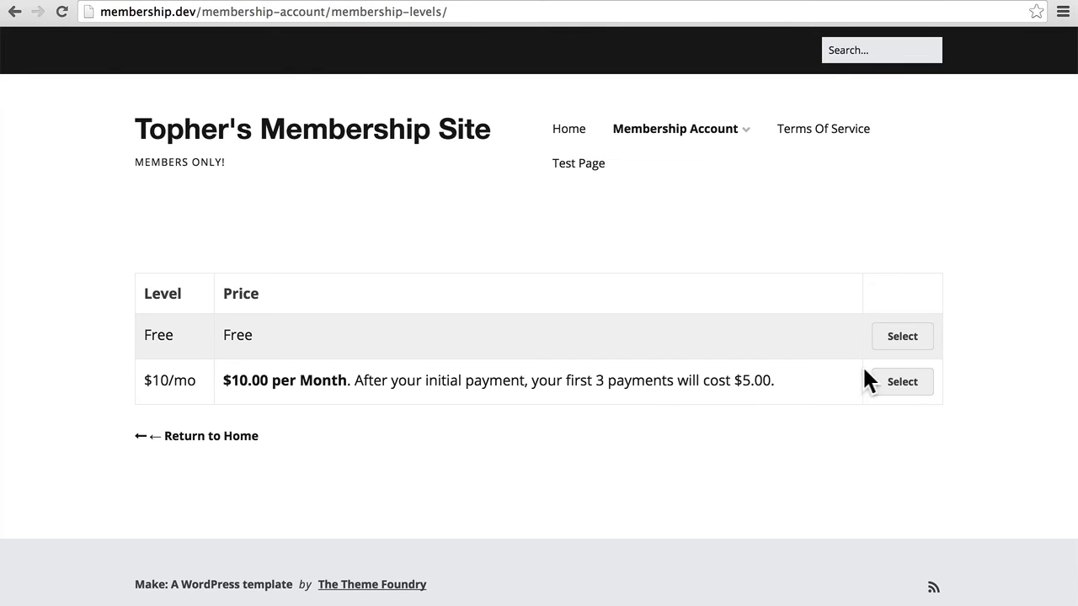
pyautogui.click(903, 381)
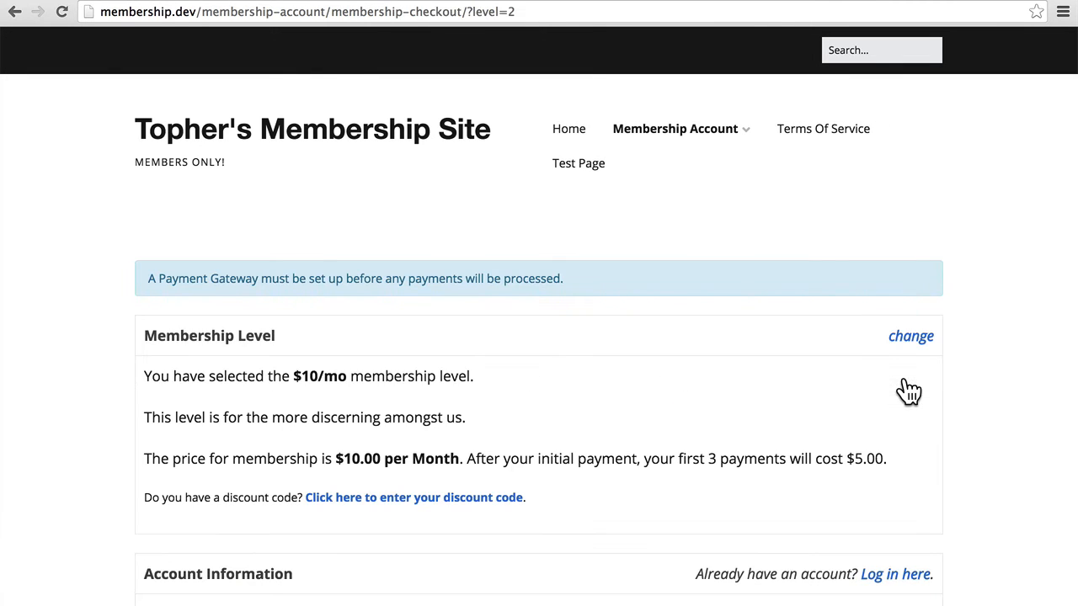
pyautogui.scroll(-3)
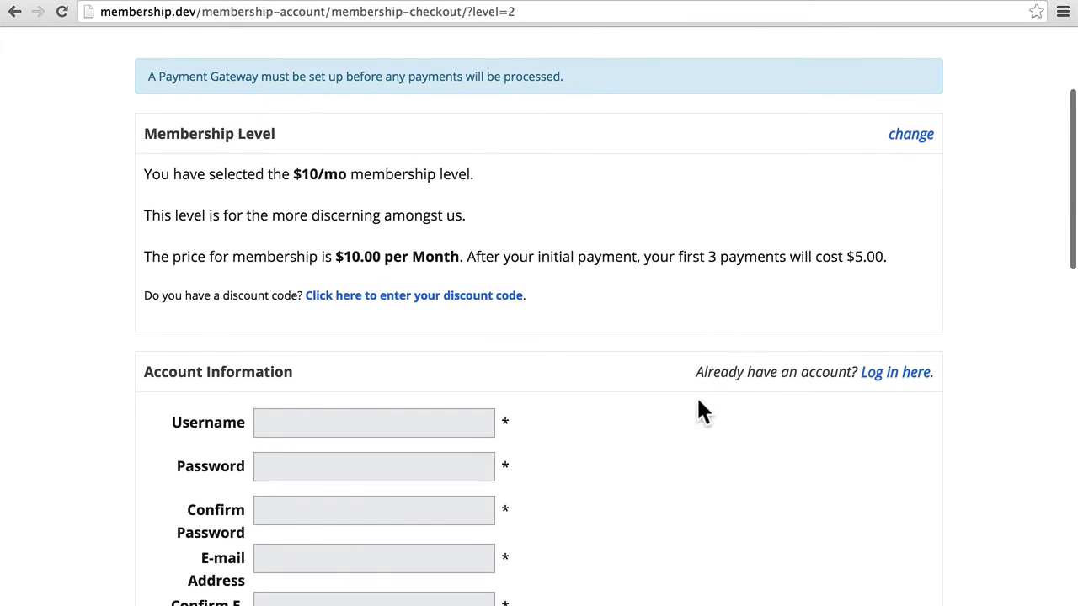
pyautogui.moveTo(334, 320)
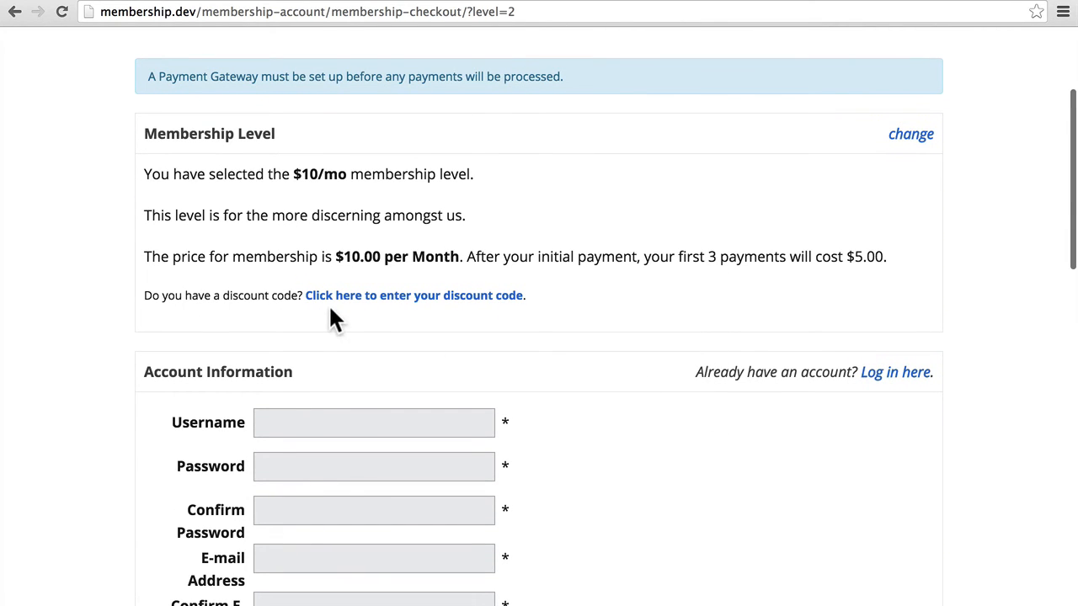
# Enter and apply RETURNING so the first 3 payments after the initial $10.00 are free
pyautogui.click(414, 297)
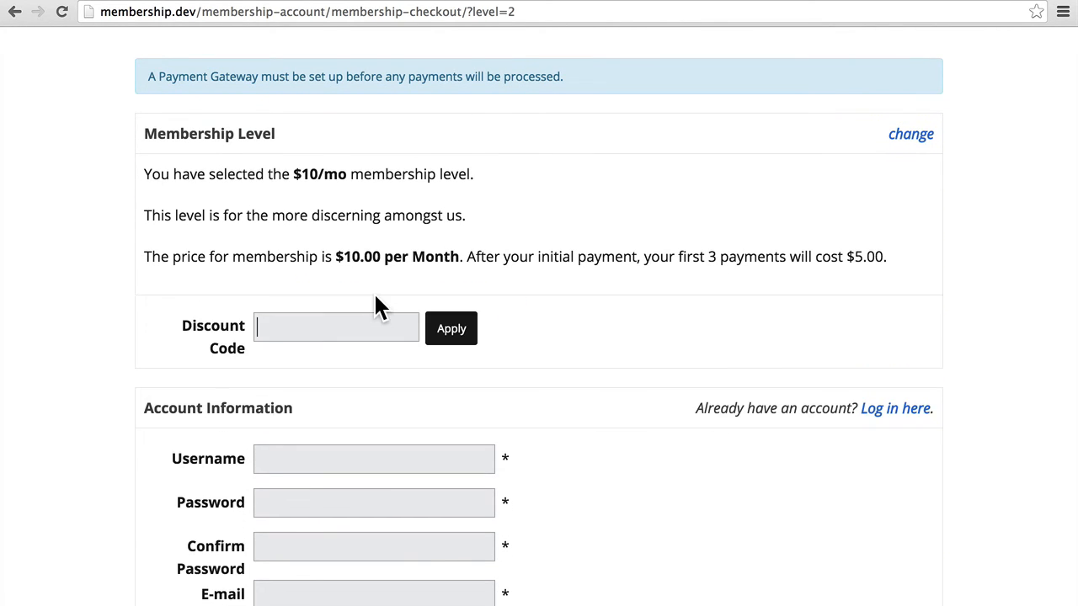
pyautogui.write('RETURNING')
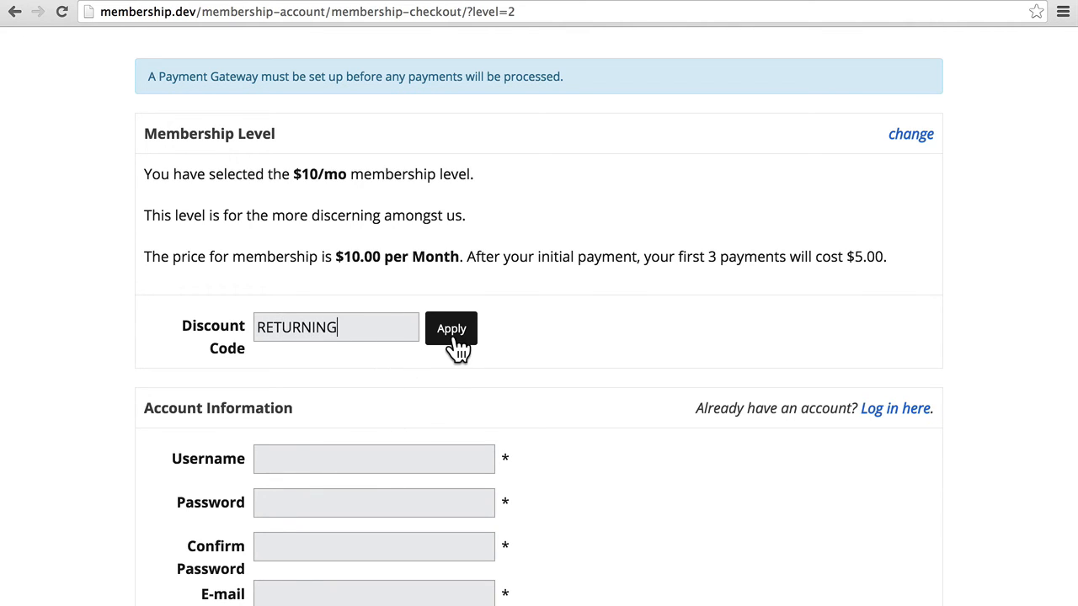
pyautogui.click(452, 329)
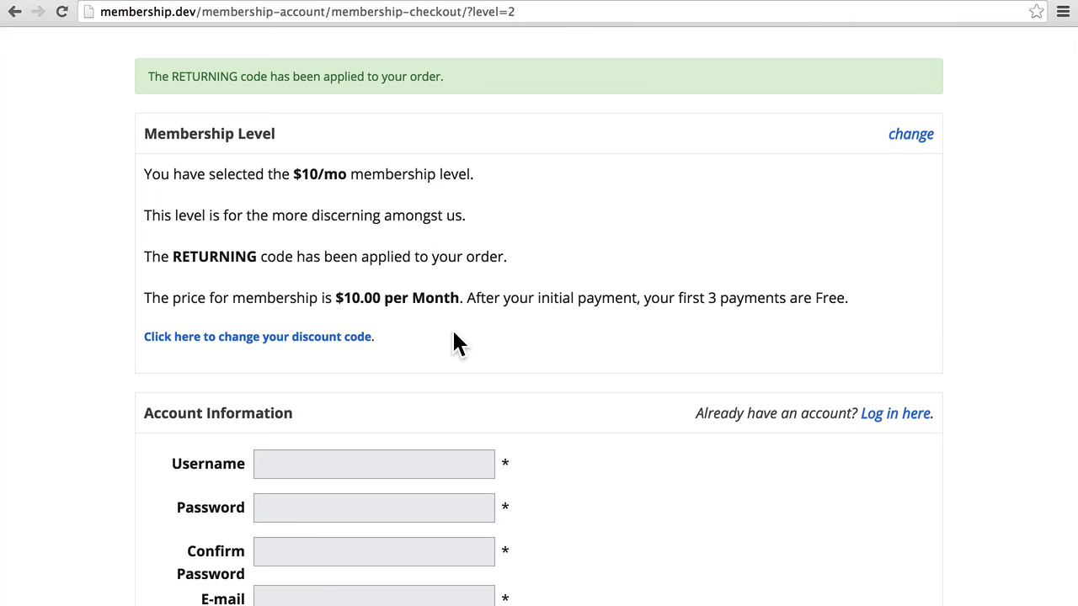
pyautogui.moveTo(271, 289)
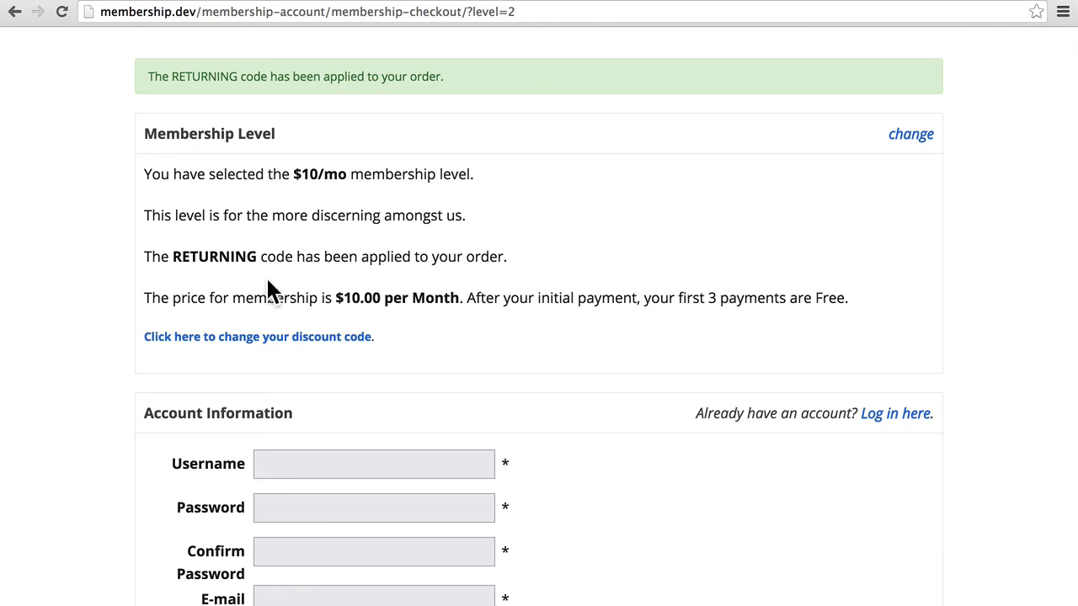
pyautogui.moveTo(522, 270)
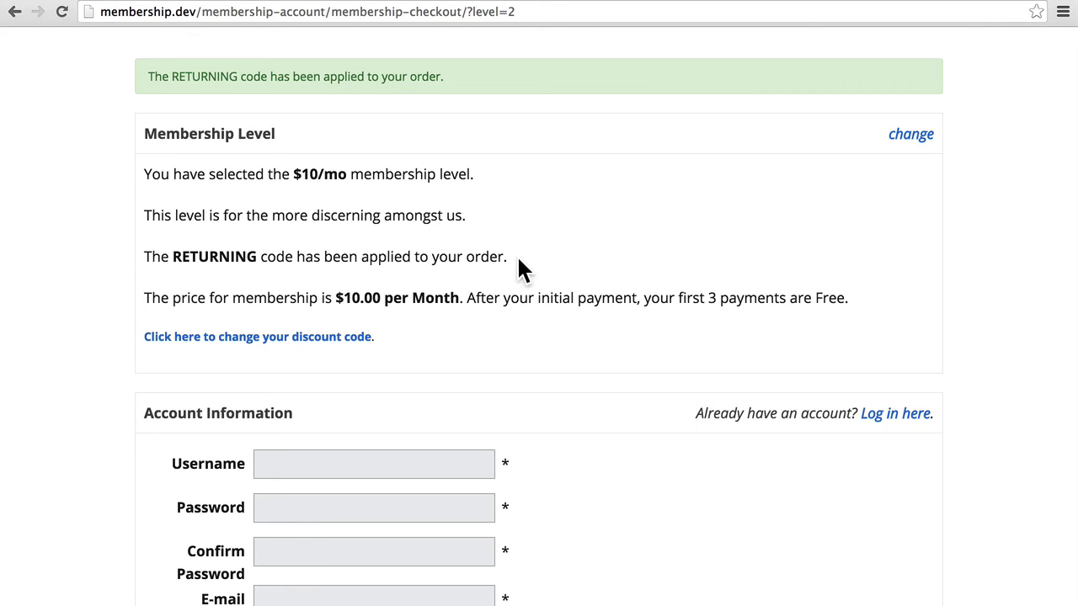
pyautogui.moveTo(576, 259)
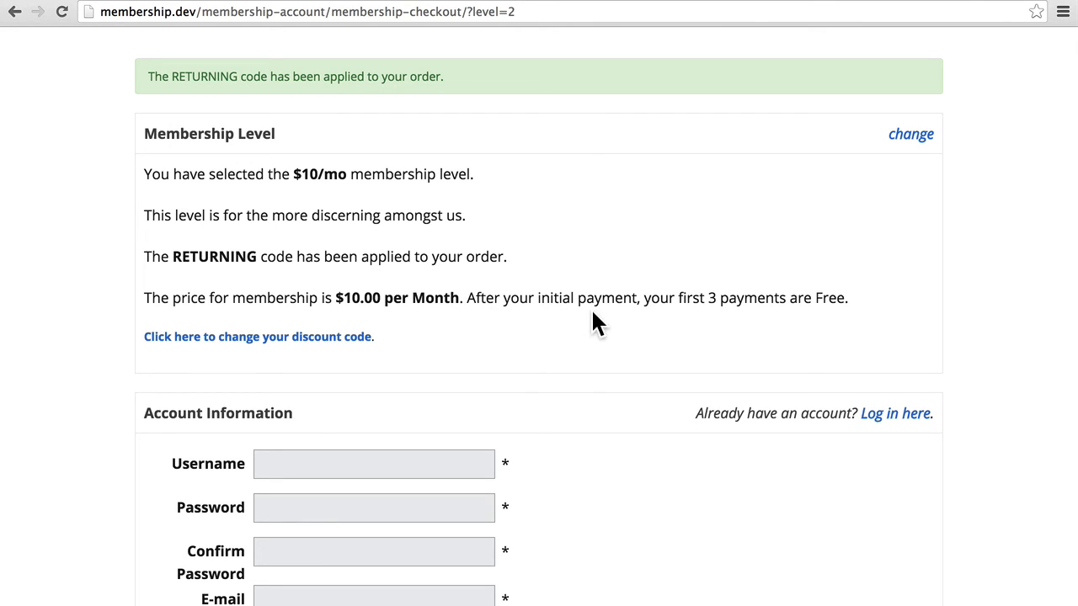
pyautogui.moveTo(816, 340)
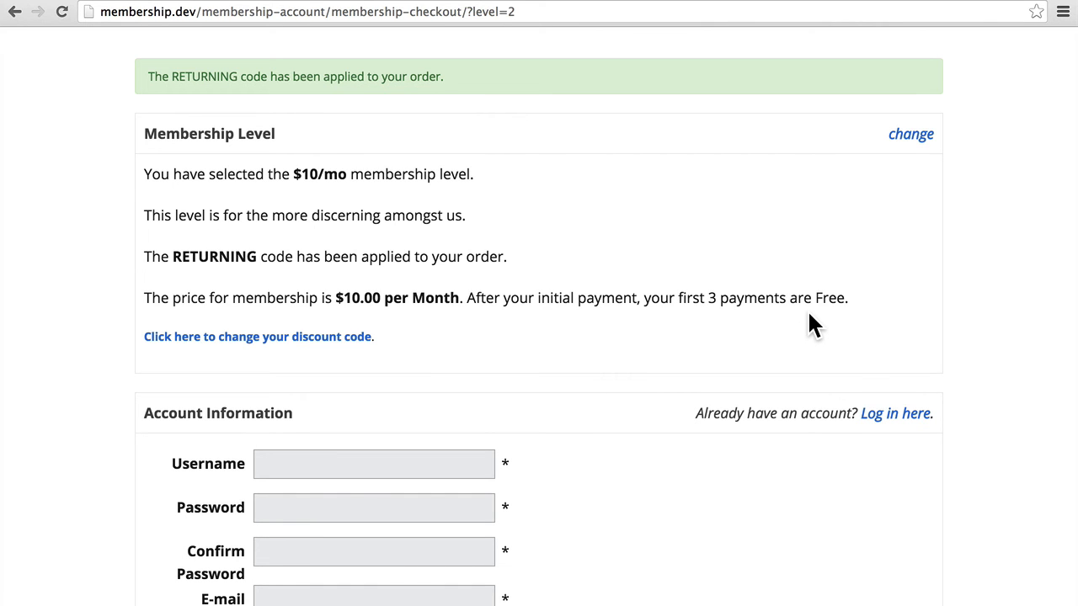
pyautogui.scroll(-3)
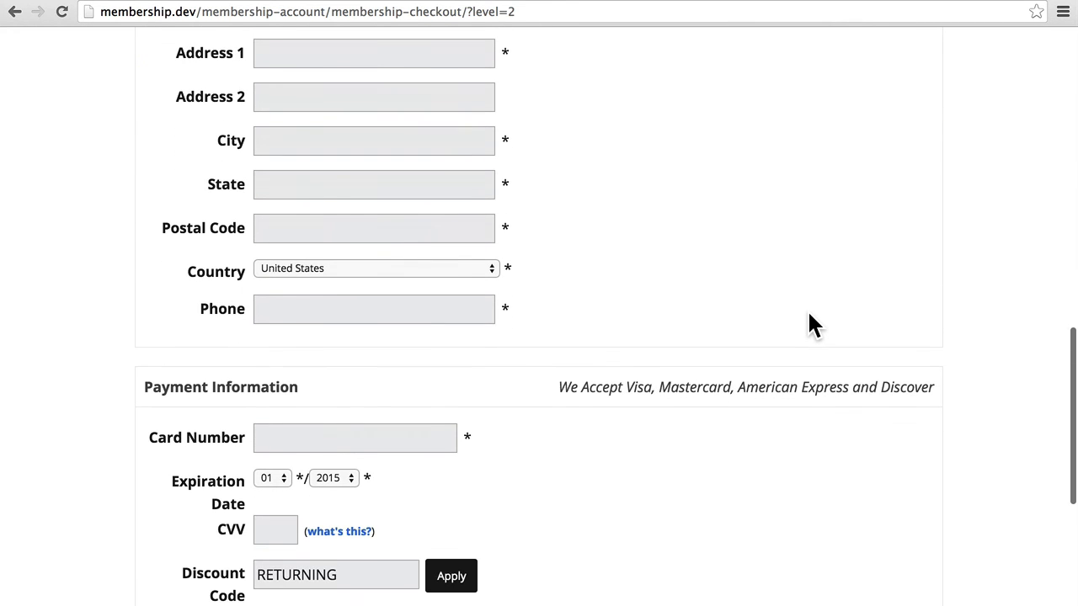
pyautogui.scroll(-3)
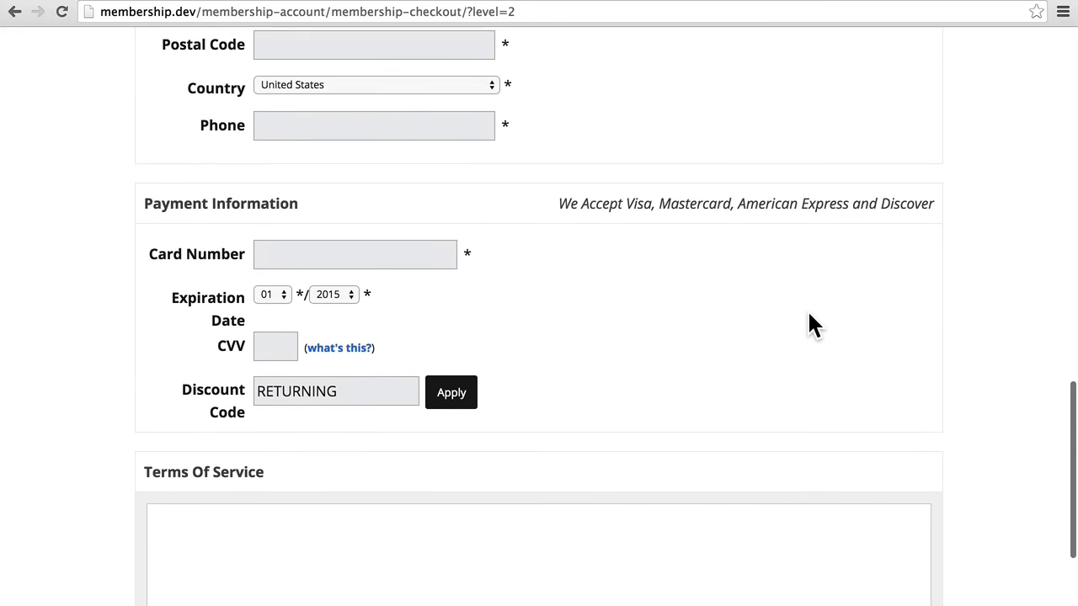